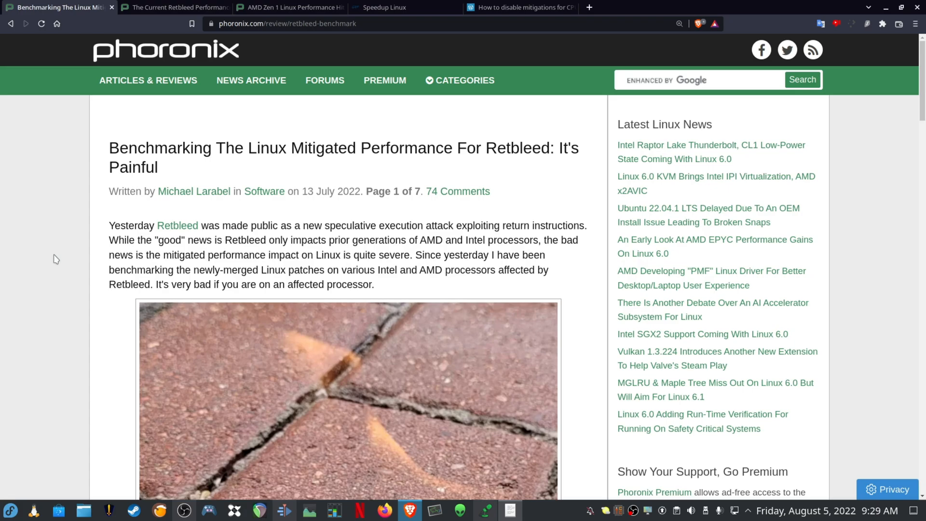
mouse_move(241, 162)
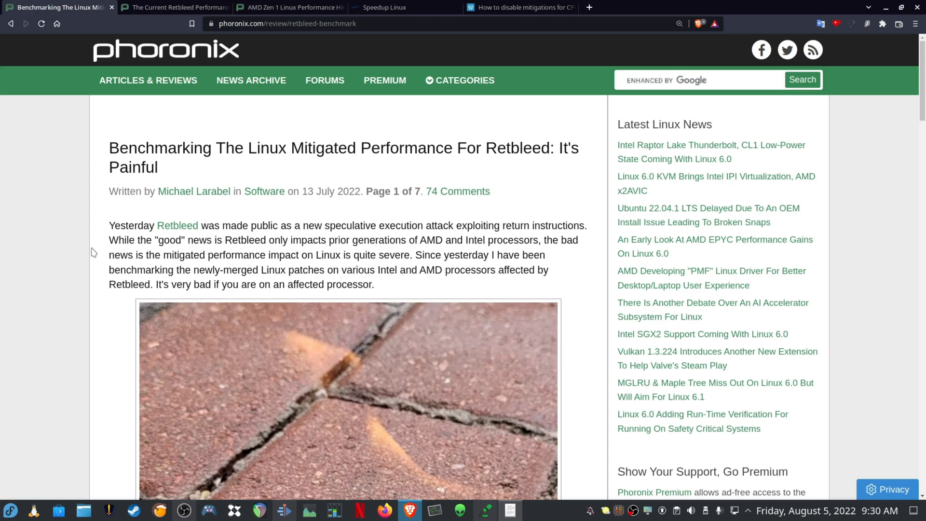
Step: Scroll down through the current page before moving to the Speedup Linux article
scroll(down, 3)
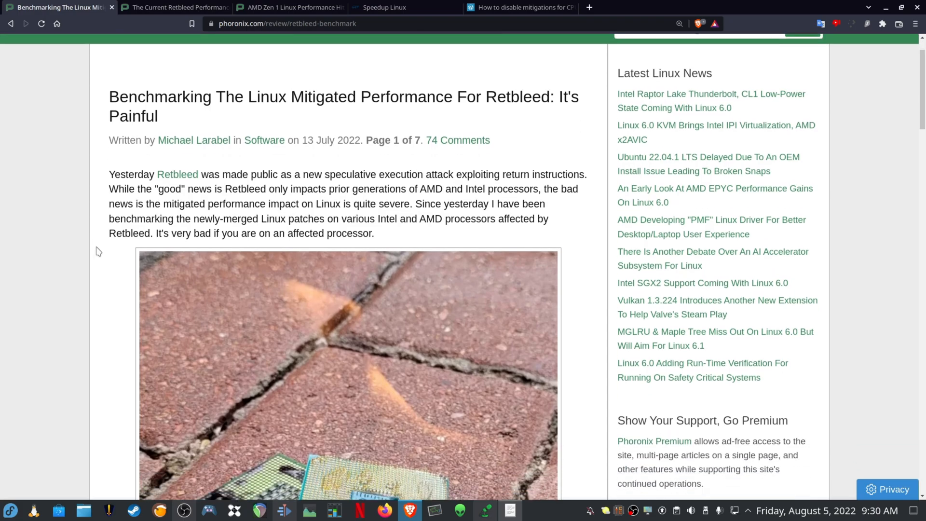
scroll(down, 3)
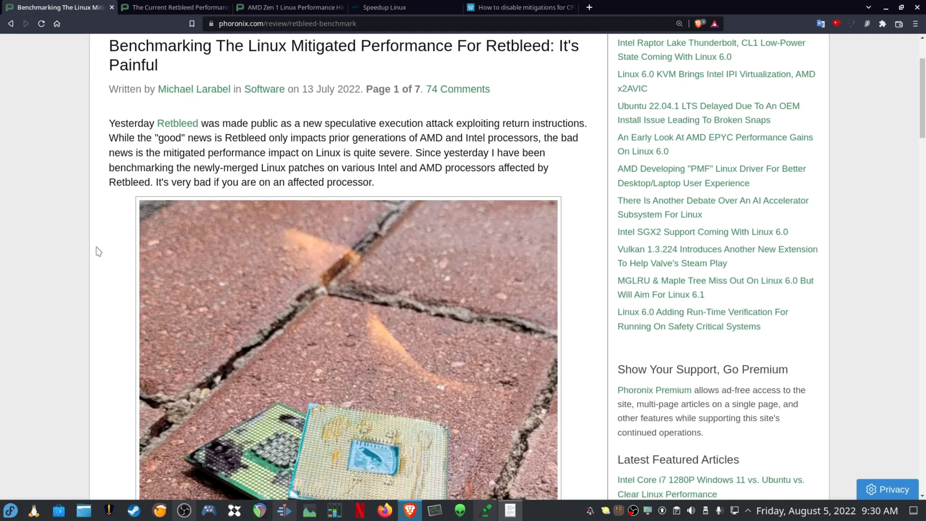
scroll(down, 3)
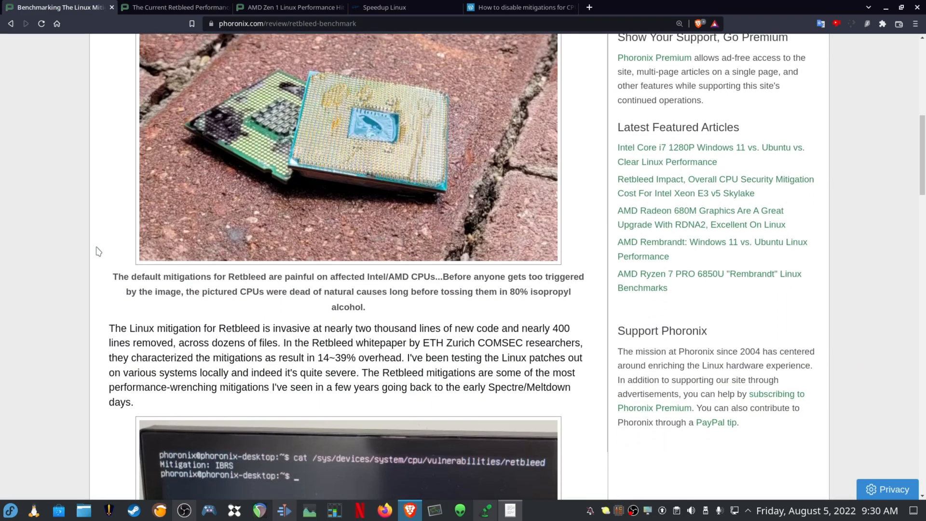
scroll(down, 3)
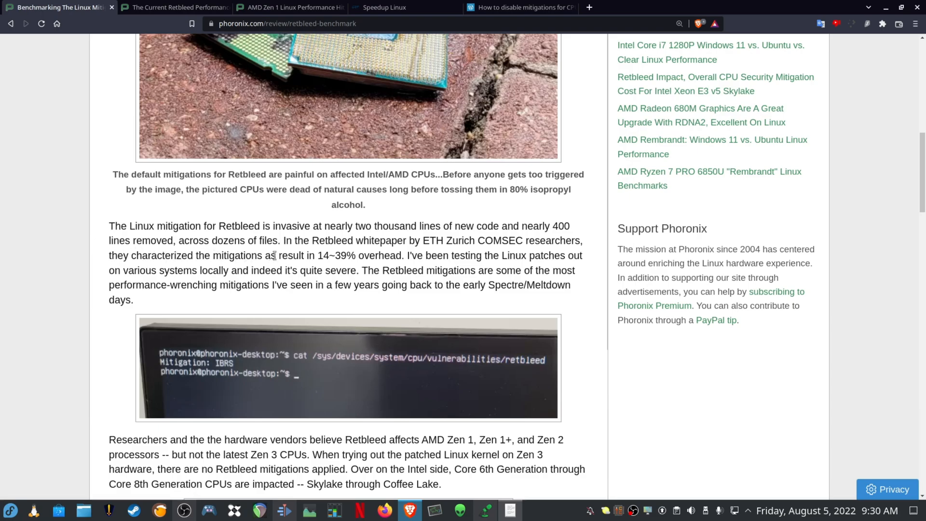
scroll(down, 3)
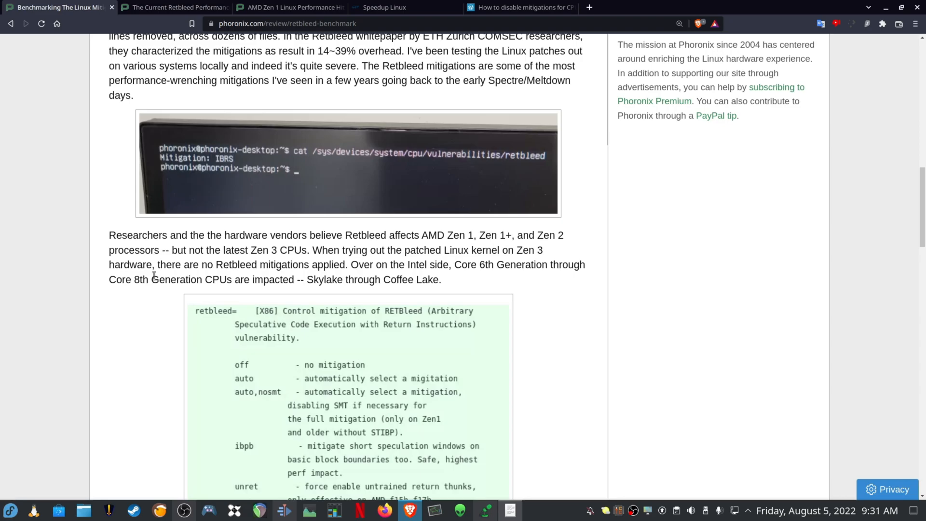
Step: Switch to Chris Titus Tech's Speedup Linux article and browse its mitigations=off and ZSwap sections
click(385, 7)
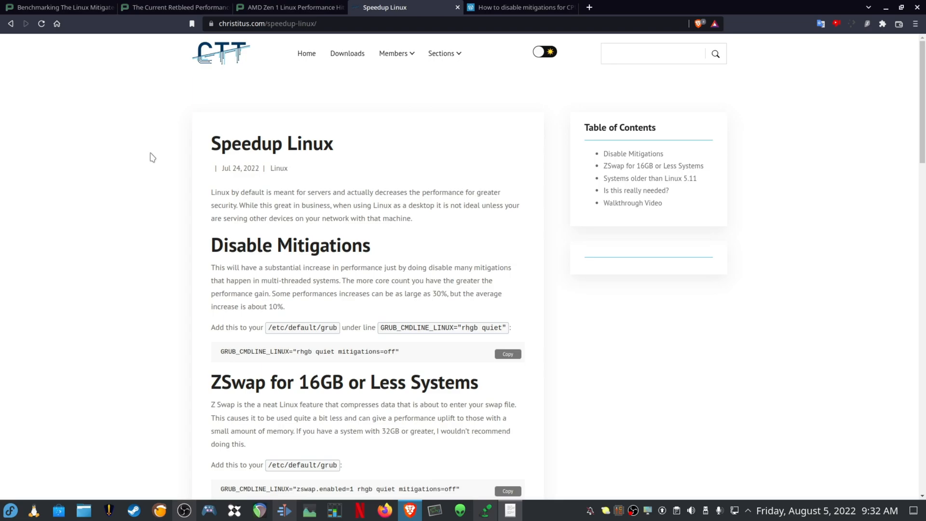
mouse_move(127, 192)
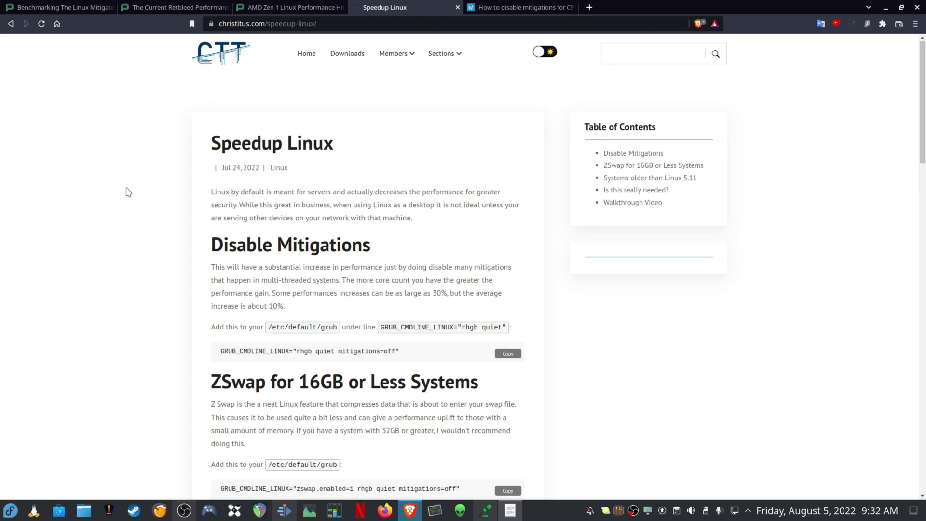
scroll(down, 3)
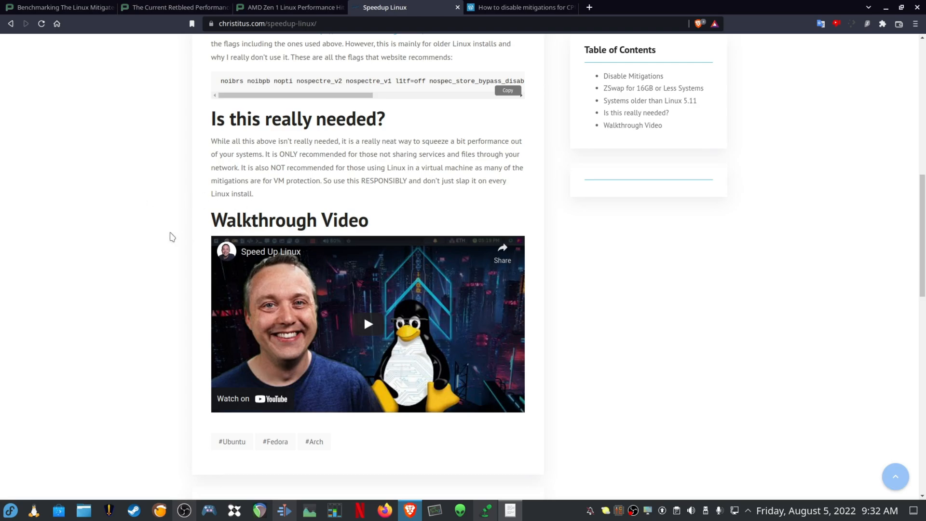
mouse_move(176, 272)
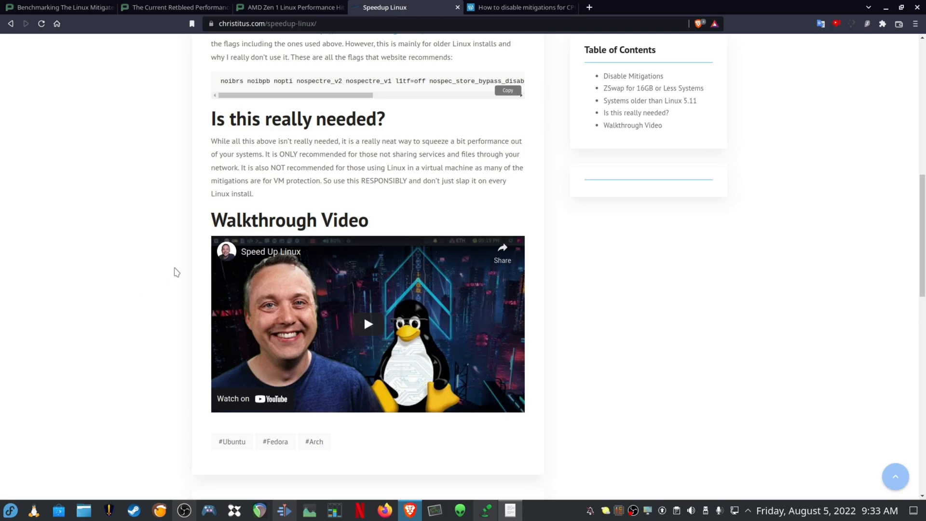
scroll(up, 3)
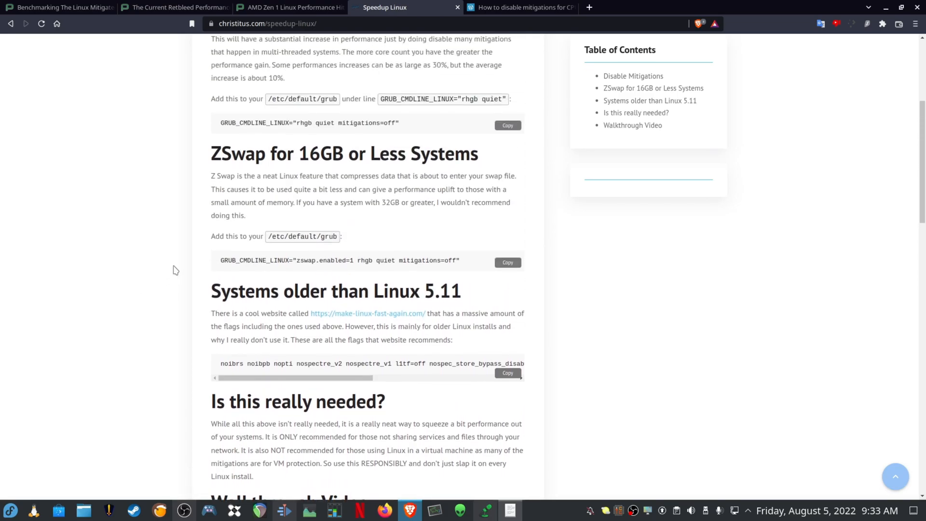
Step: Switch to sleeplessbeastie's CPU mitigations guide and scroll into its instructions
click(520, 7)
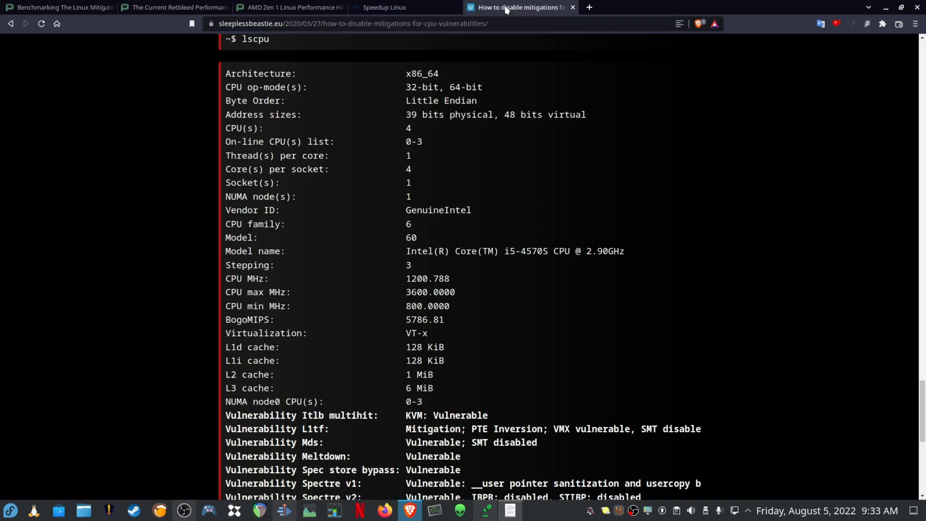
scroll(down, 3)
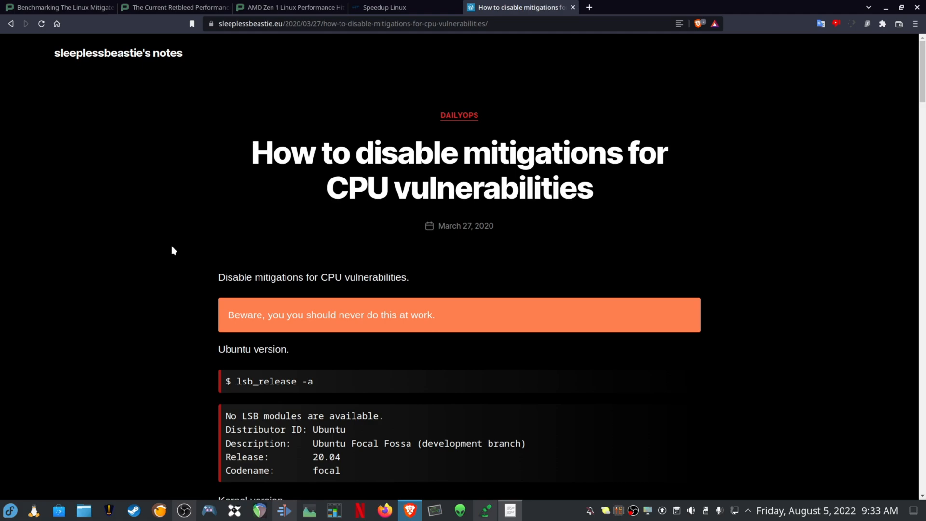
scroll(down, 3)
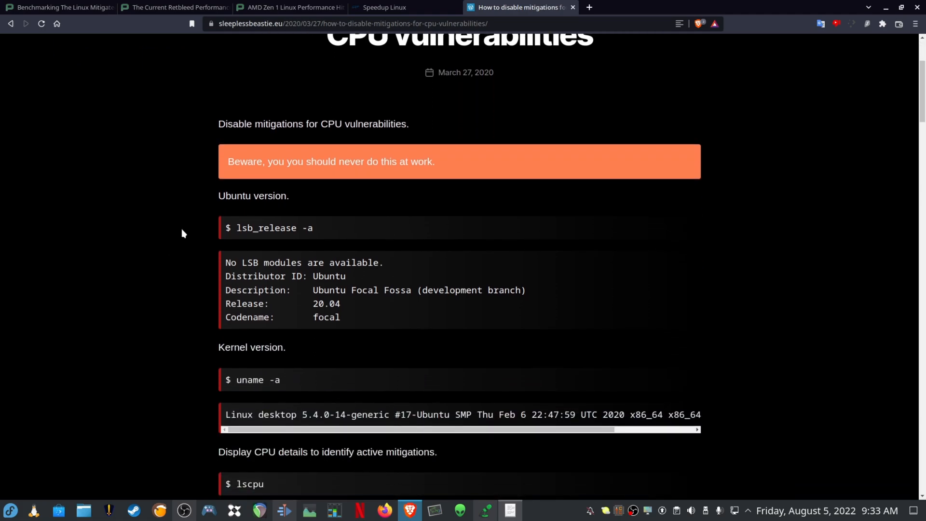
scroll(down, 3)
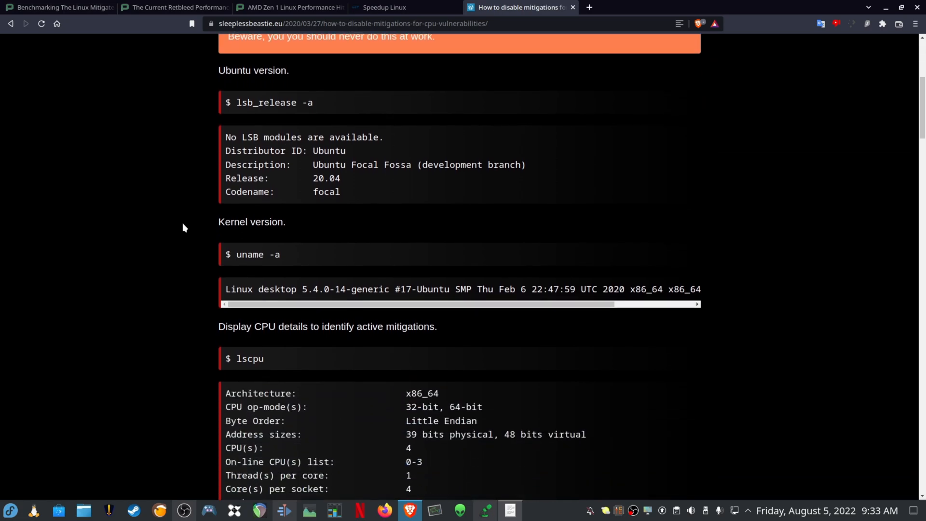
scroll(down, 3)
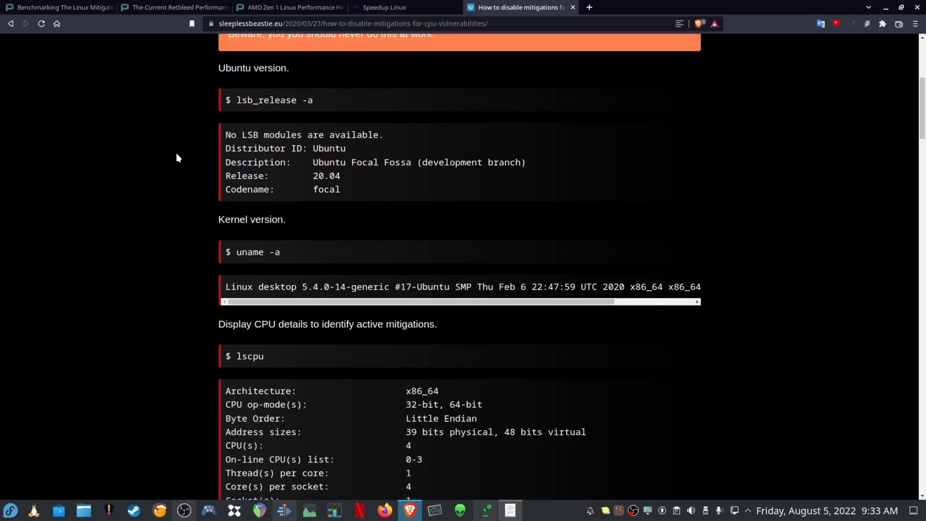
scroll(down, 3)
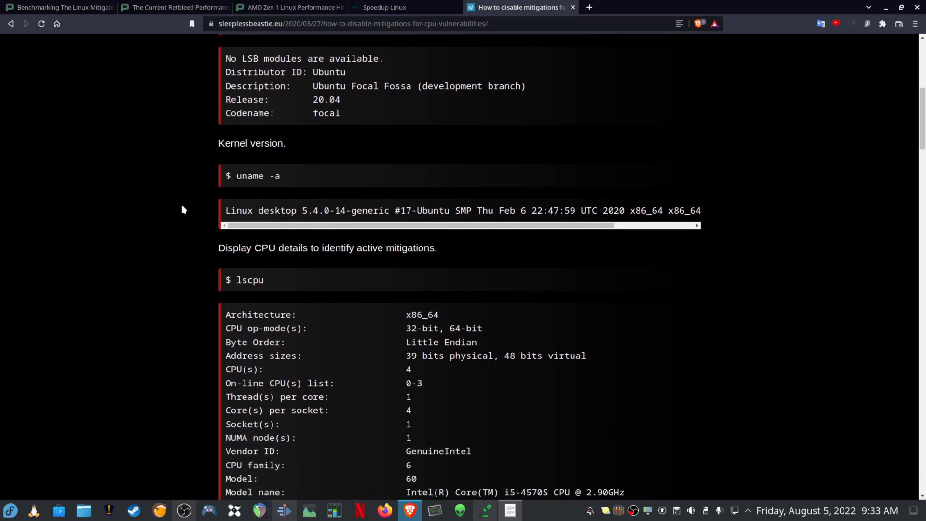
scroll(down, 3)
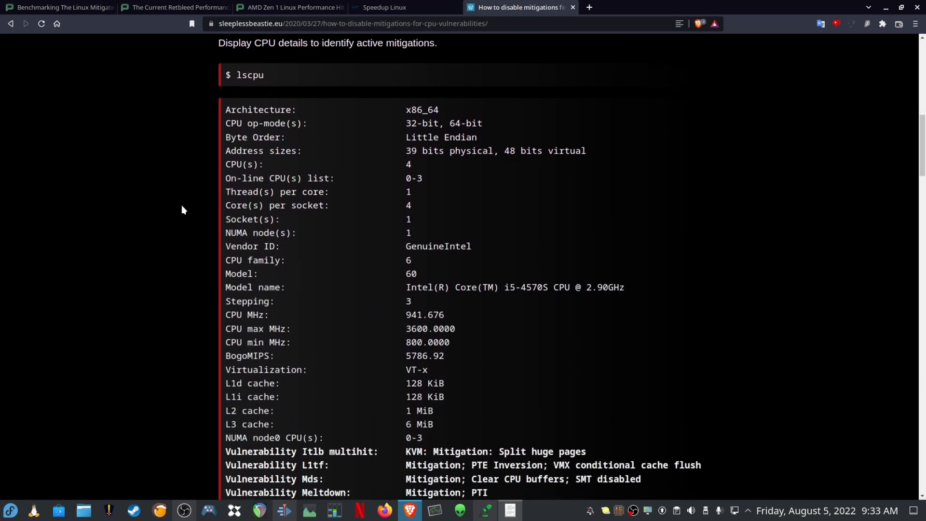
mouse_move(289, 80)
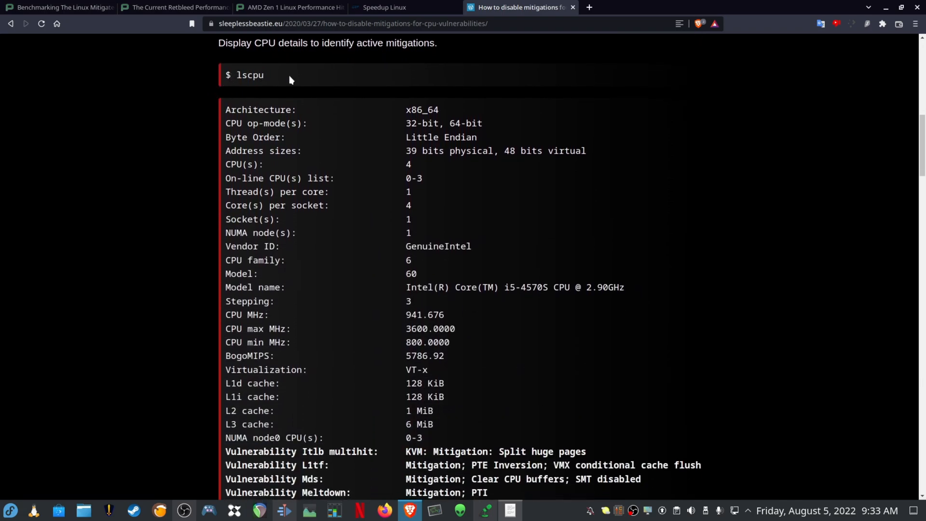
Step: Continue down the guide to the GRUB mitigations=off kernel parameter section
scroll(down, 3)
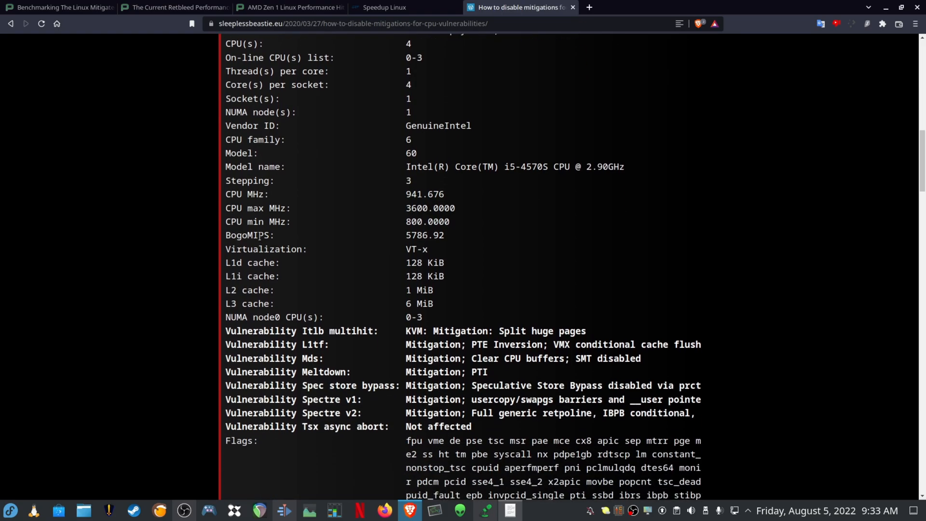
scroll(down, 3)
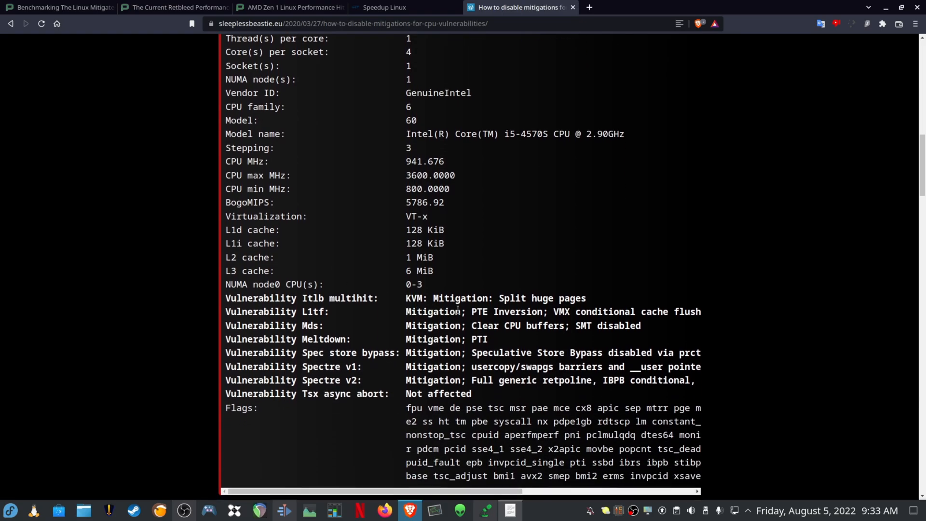
scroll(down, 3)
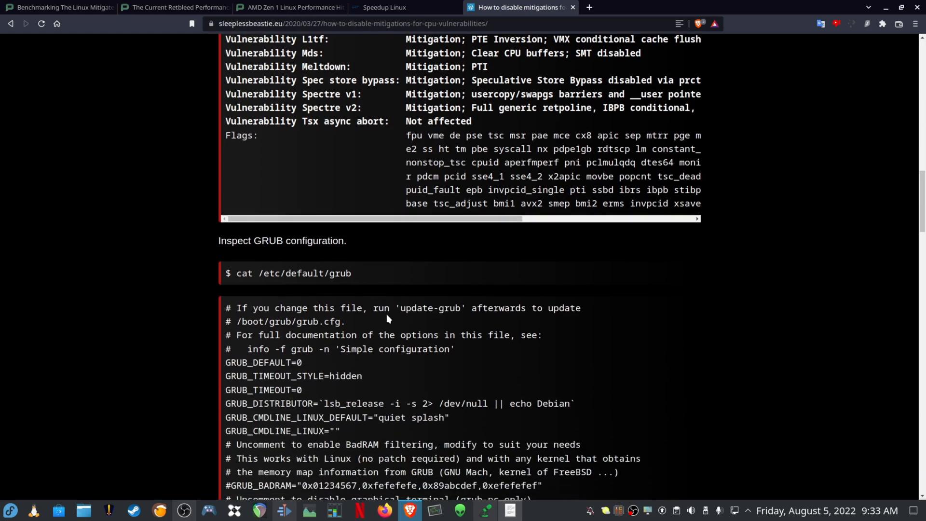
scroll(down, 3)
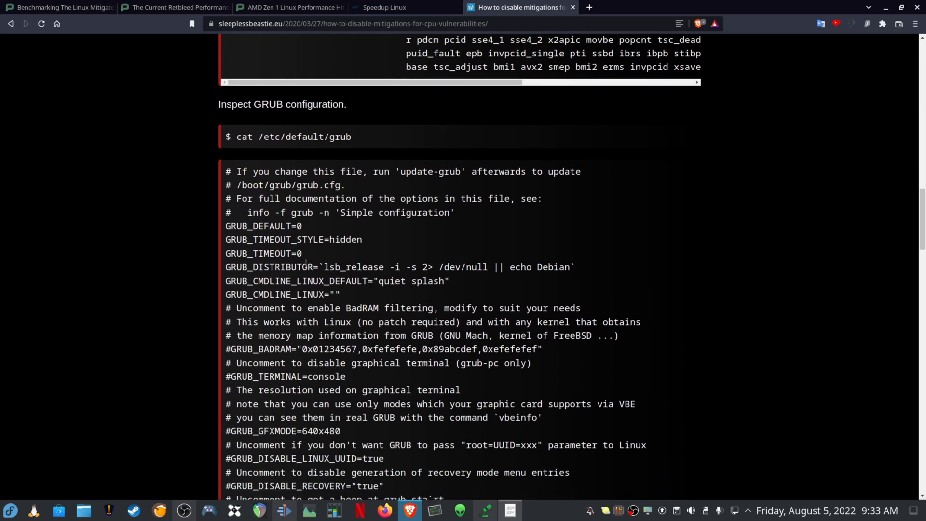
scroll(down, 3)
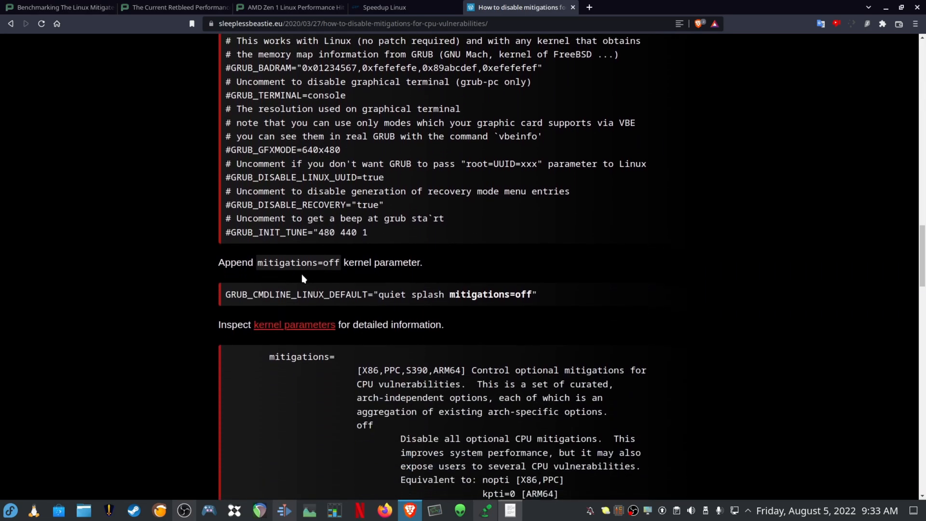
scroll(down, 3)
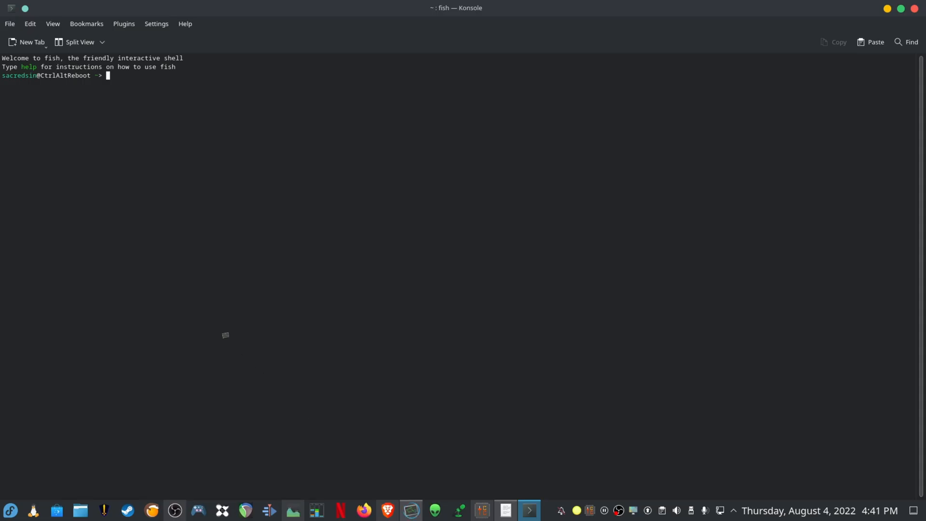
Step: List CPU vulnerability statuses with lscpu | grep 'Vulnerability', then edit /etc/default/grub in nano as root
text(lscpu | grep 'Vulnerability')
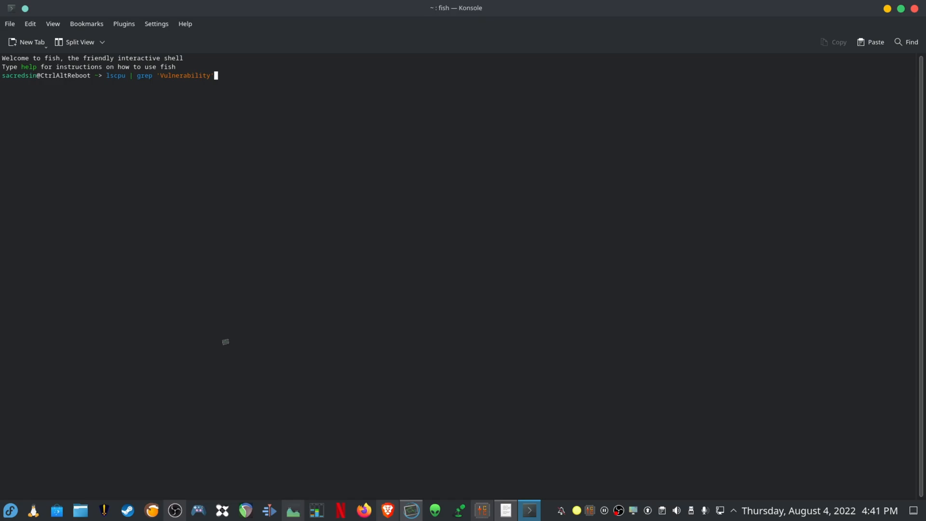
key(Return)
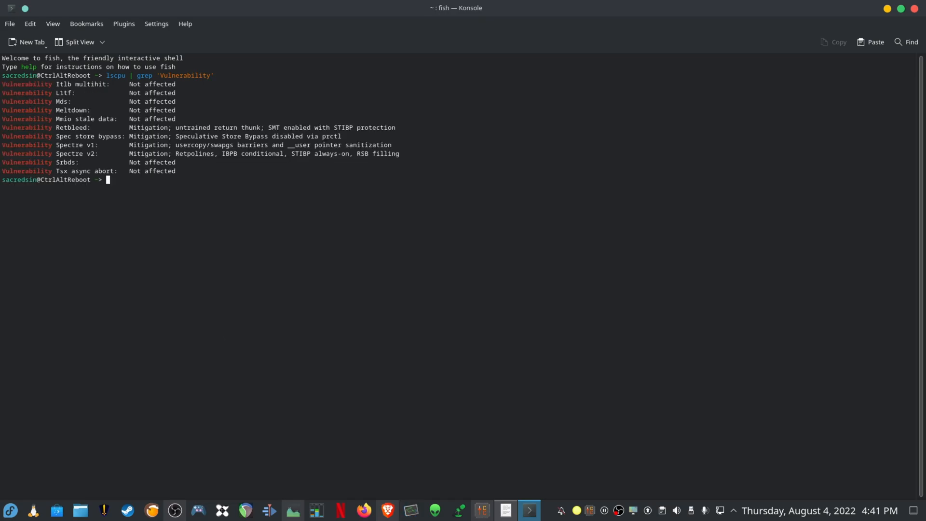
text(sudo nano /etc/default/grub)
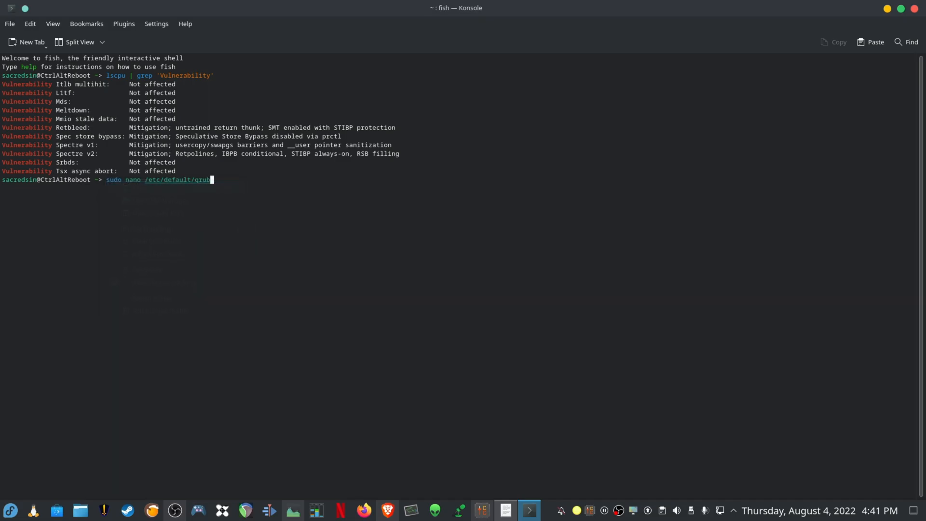
key(Return)
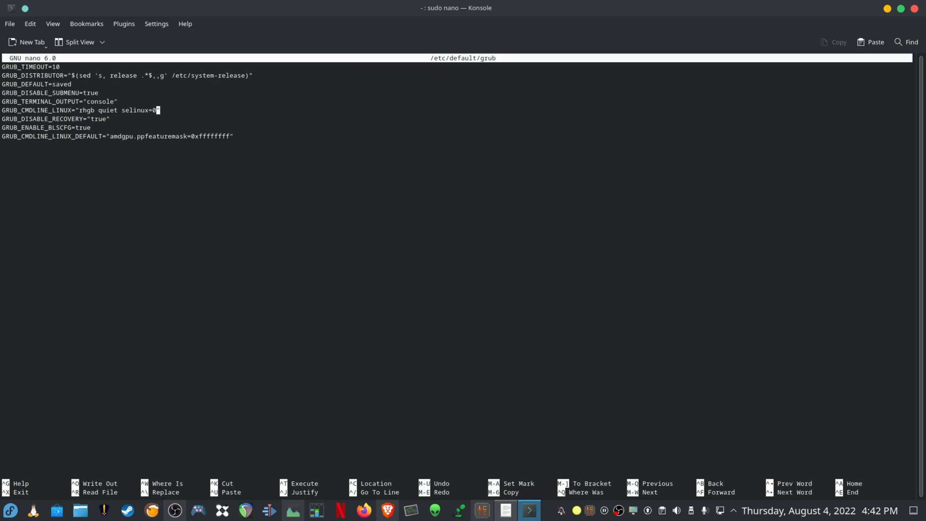
Step: Append mitigations=off to GRUB_CMDLINE_LINUX, save /etc/default/grub and exit nano to the shell
text(mitigations=off)
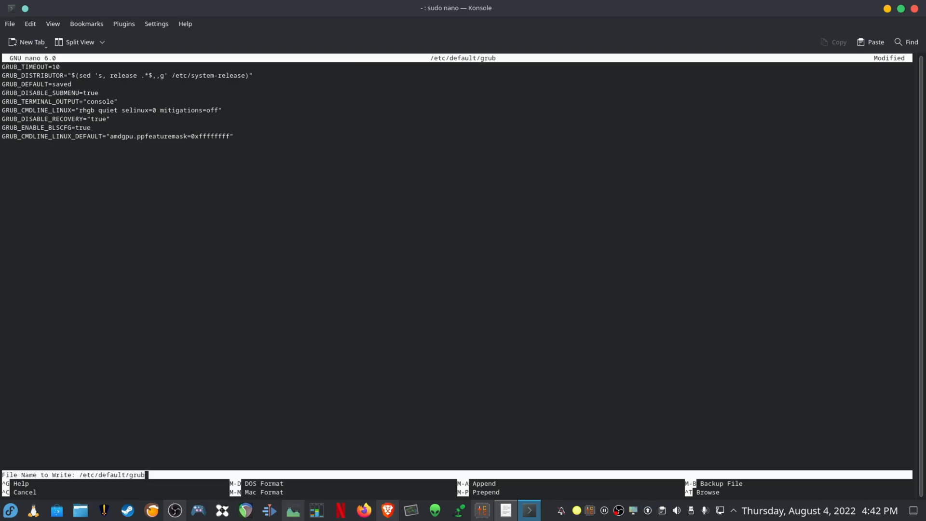
key(Enter)
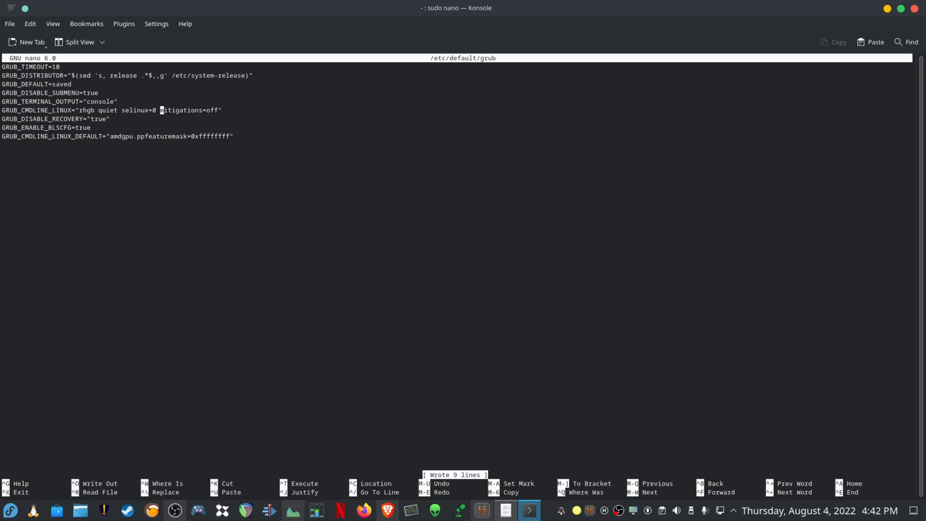
key(ctrl+x)
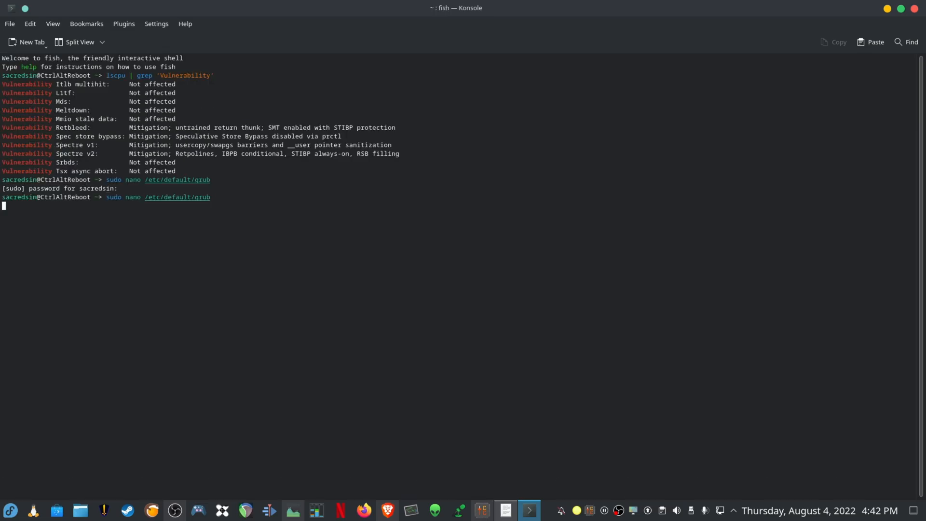
key(Return)
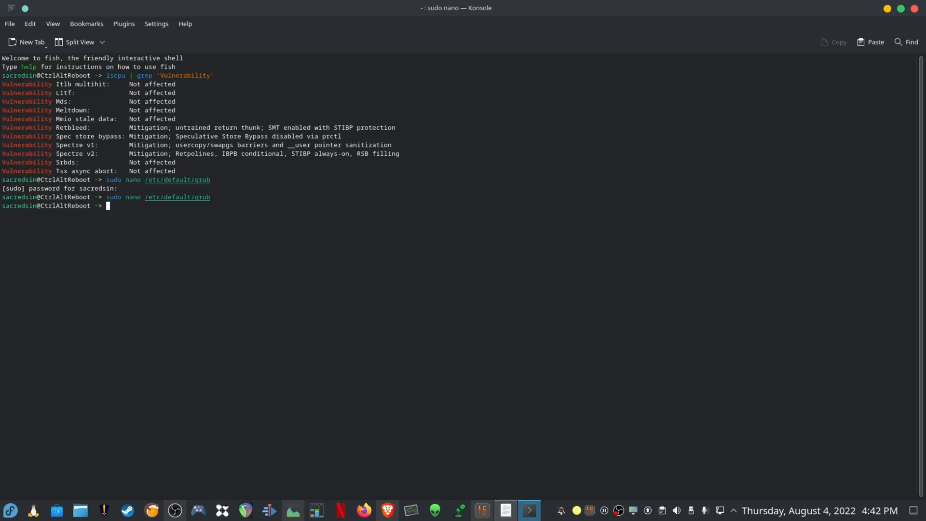
Step: Regenerate /boot/efi/EFI/fedora/grub.cfg with grub2-mkconfig, then reboot the machine
text(sudo grub2-mkconfig -o /boot/efi/EFI/fedora/grub.cfg)
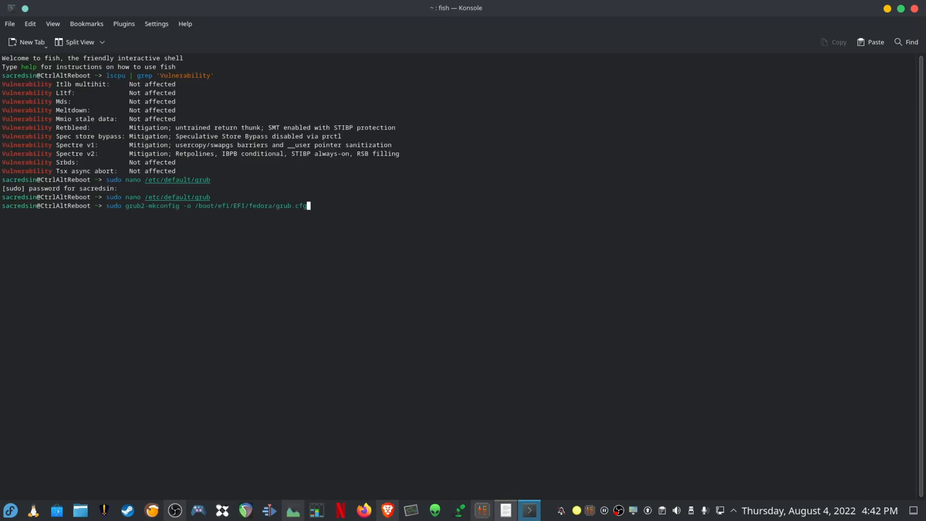
key(Return)
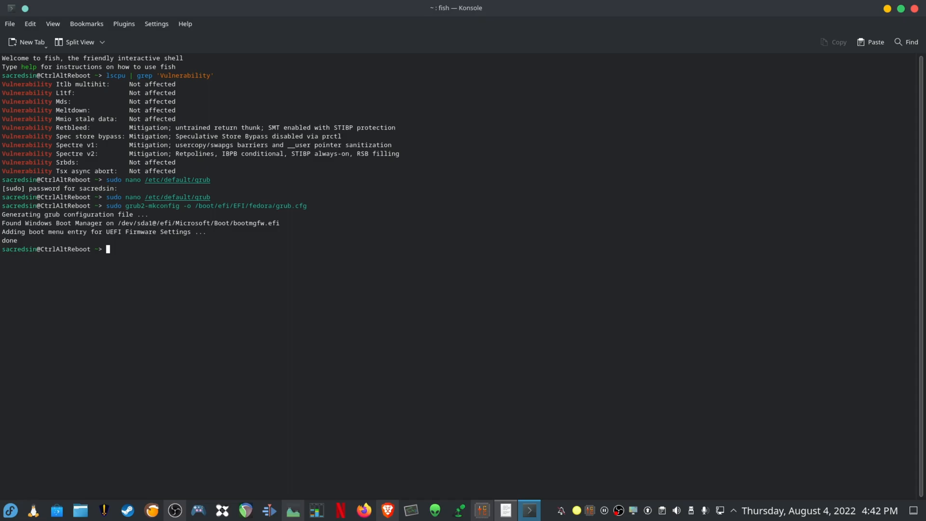
text(reboot)
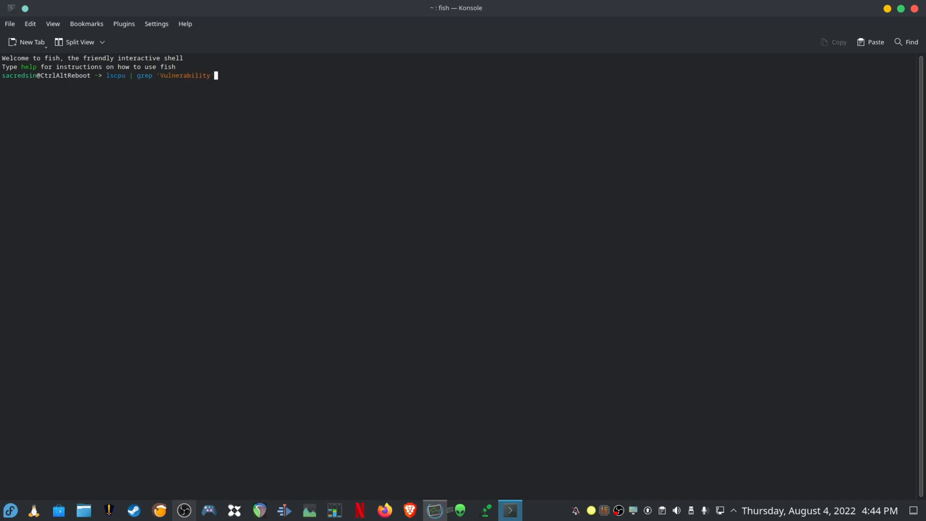
Step: Run lscpu | grep 'Vulnerability' again after the reboot to check mitigation status
key(Return)
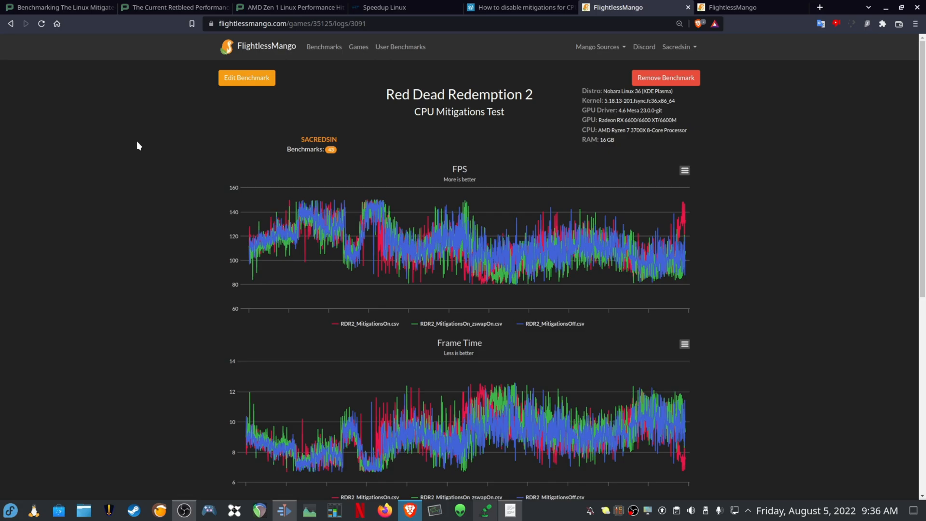
mouse_move(134, 171)
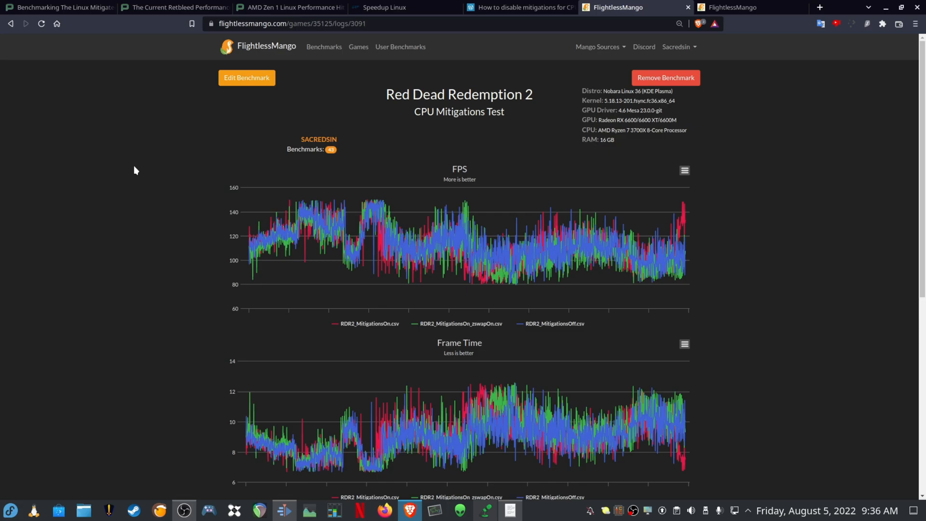
Step: Scroll the RDR2 benchmark to its summary table (mitigations off 112 FPS, 100.9%), then switch to the Cyberpunk 2077 results
scroll(down, 3)
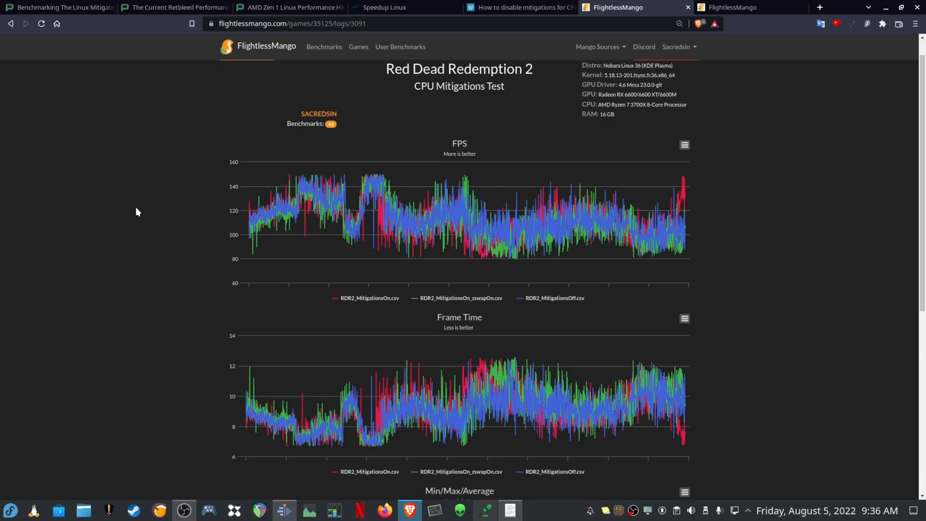
scroll(down, 3)
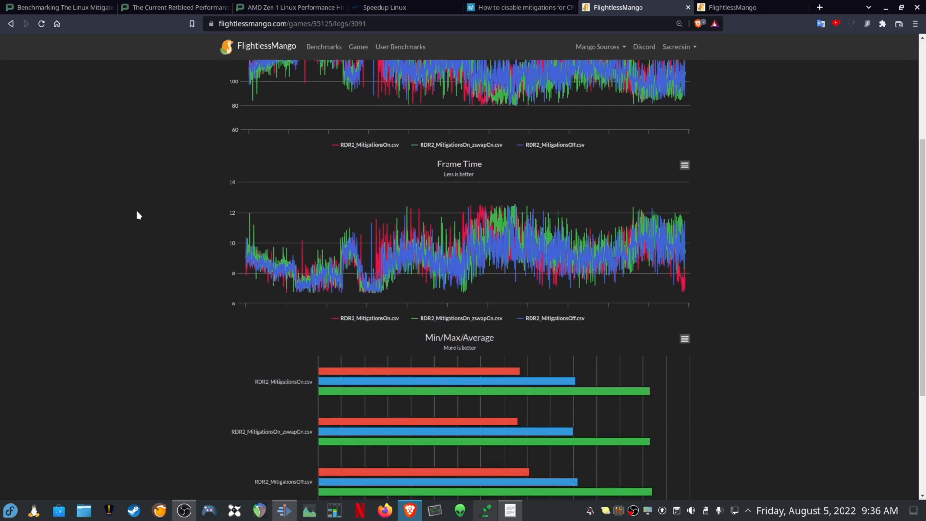
scroll(down, 3)
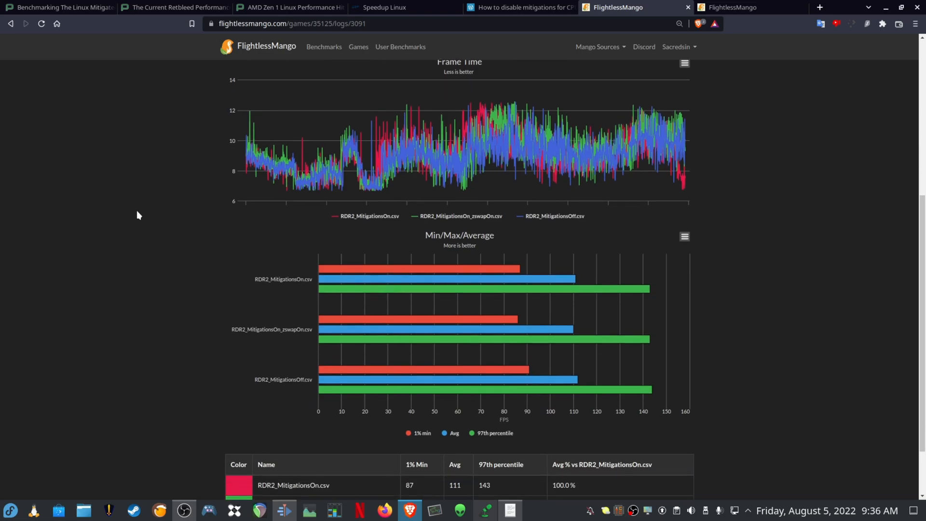
scroll(down, 3)
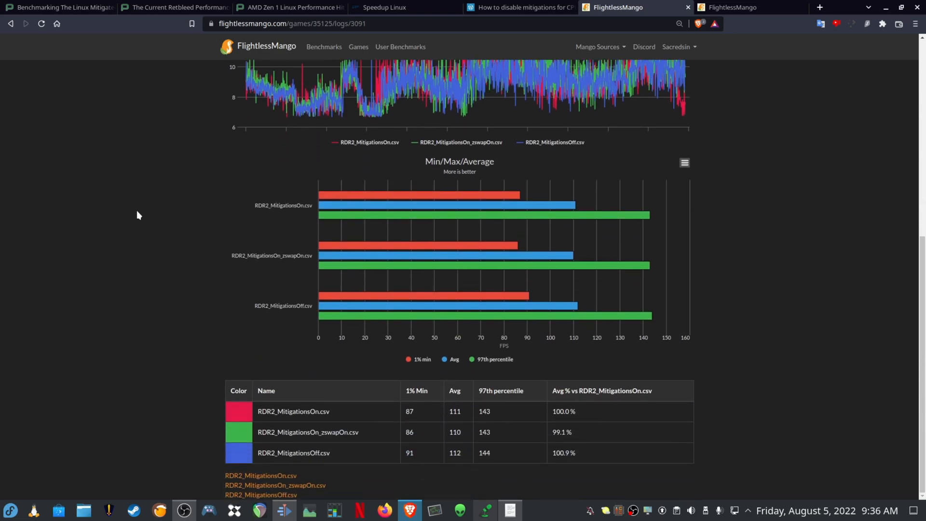
mouse_move(138, 210)
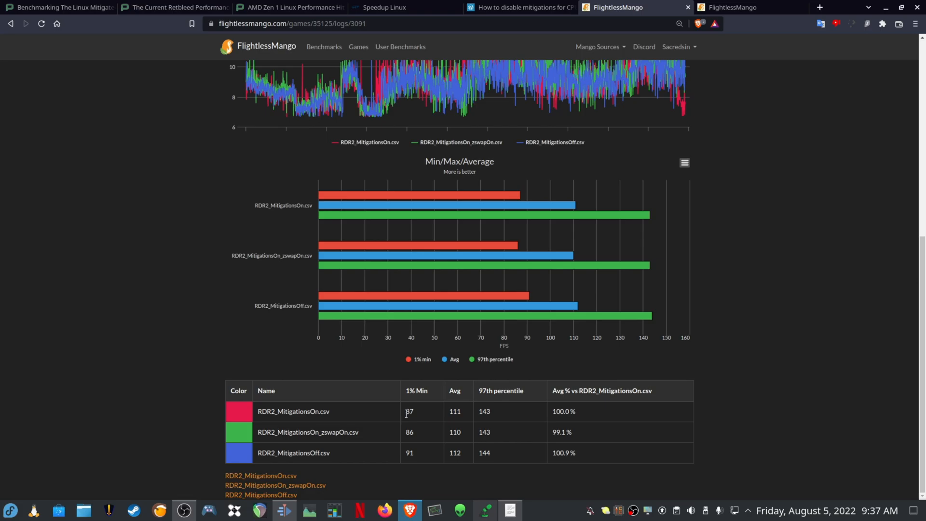
mouse_move(463, 415)
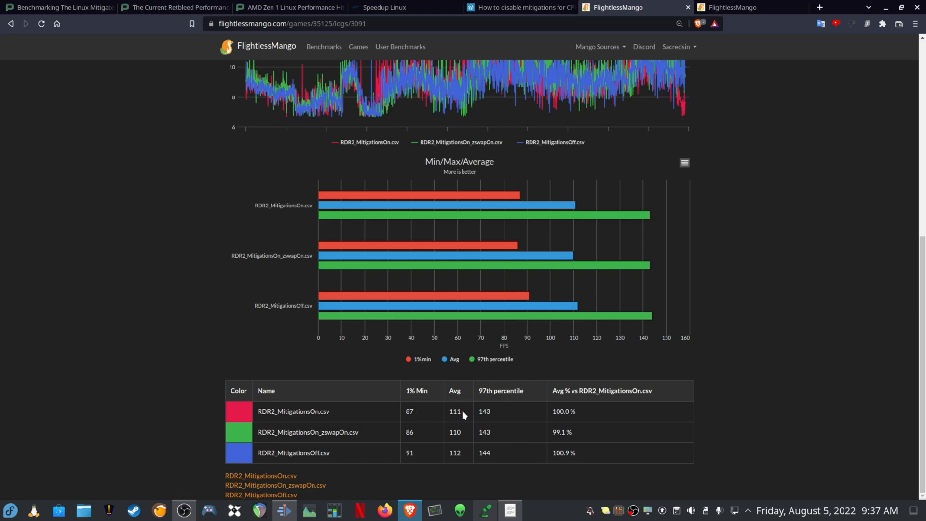
mouse_move(480, 417)
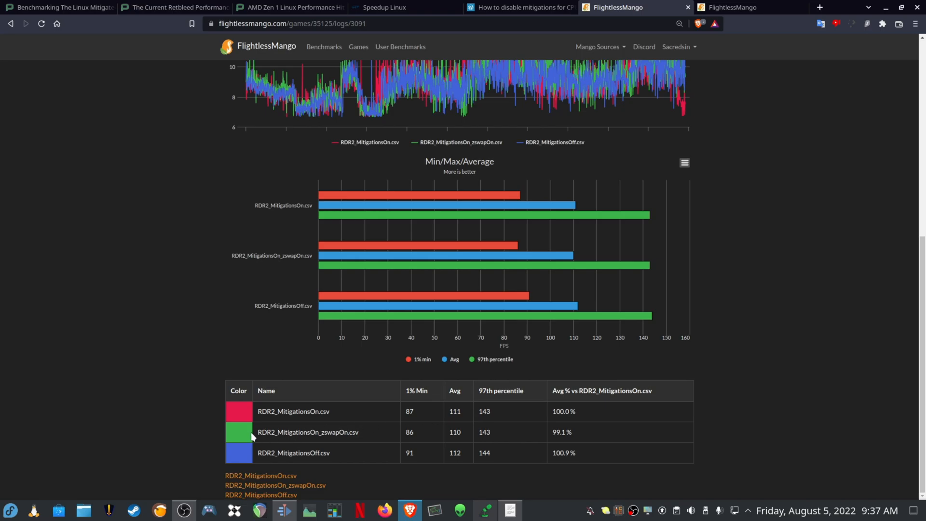
mouse_move(399, 438)
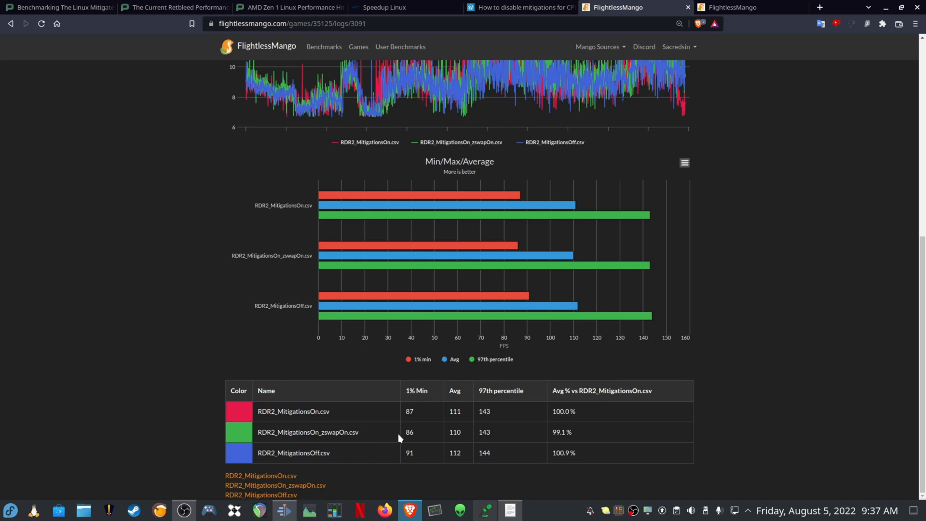
mouse_move(446, 438)
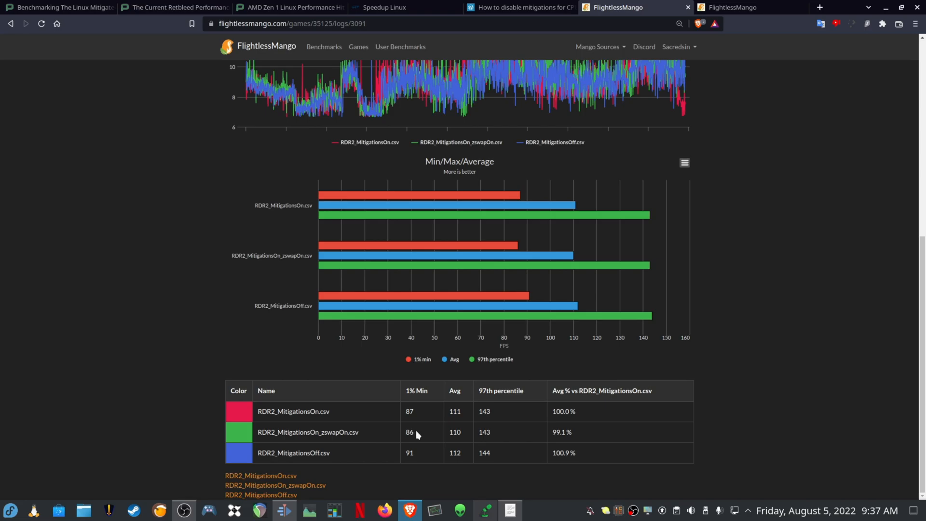
mouse_move(473, 435)
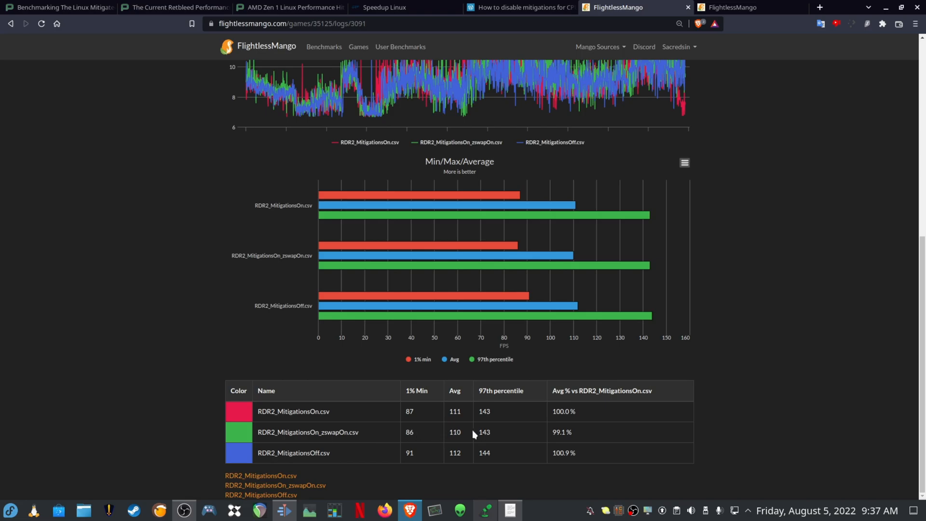
mouse_move(164, 452)
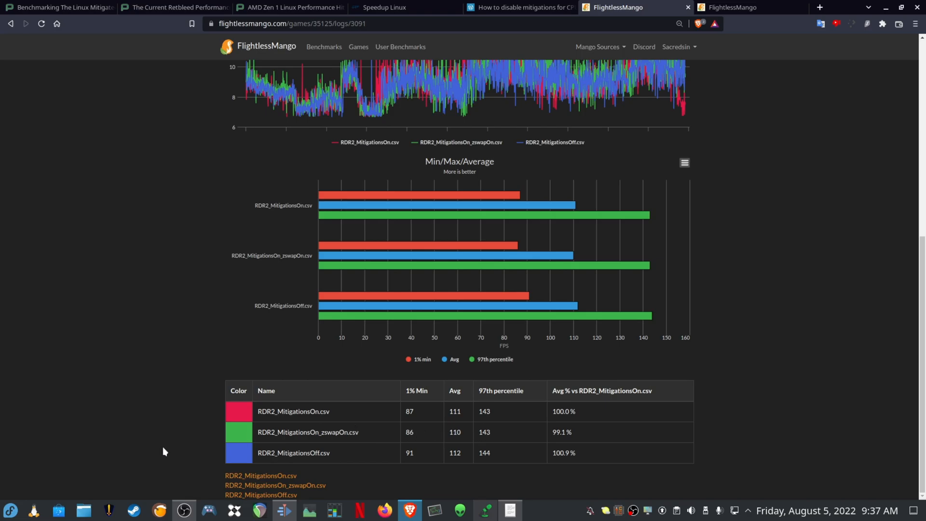
mouse_move(404, 457)
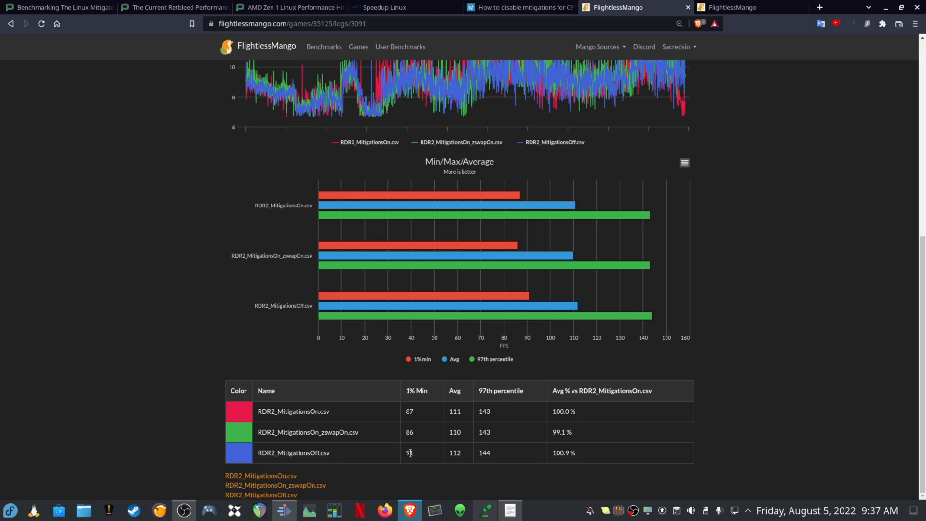
mouse_move(454, 454)
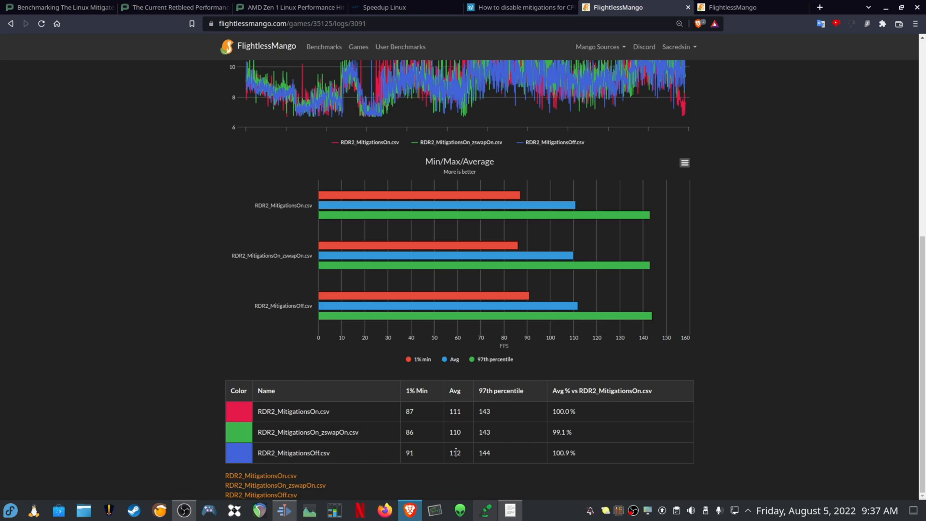
mouse_move(467, 456)
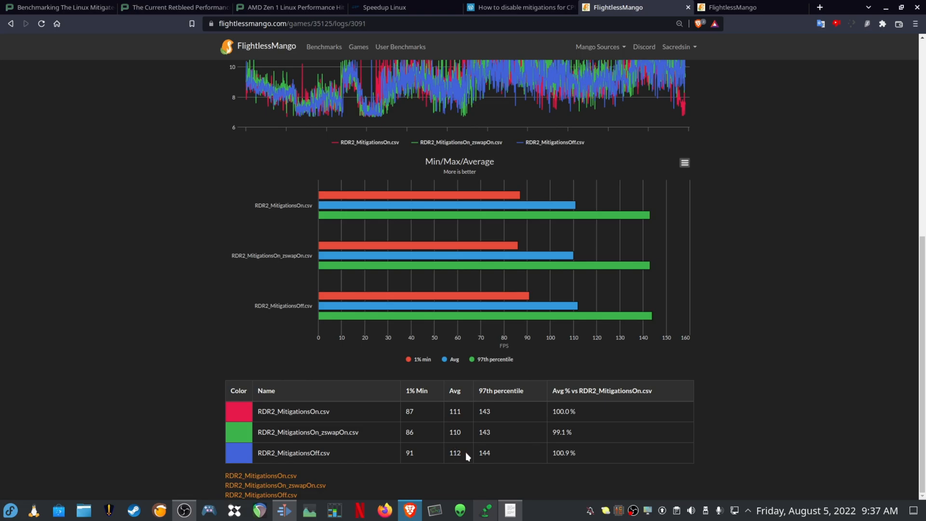
click(732, 7)
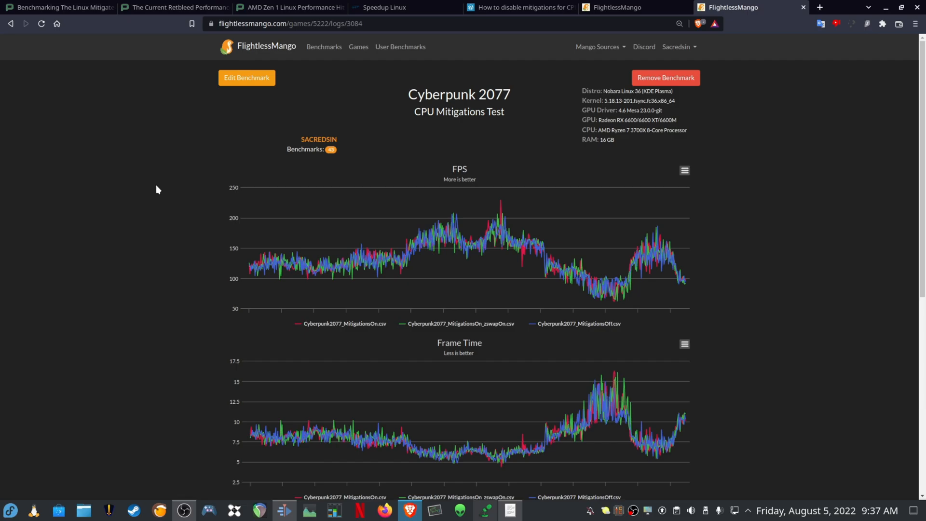
Step: Scroll the Cyberpunk 2077 benchmark to its summary table showing mitigations off at 132 FPS, 100.0%
scroll(down, 3)
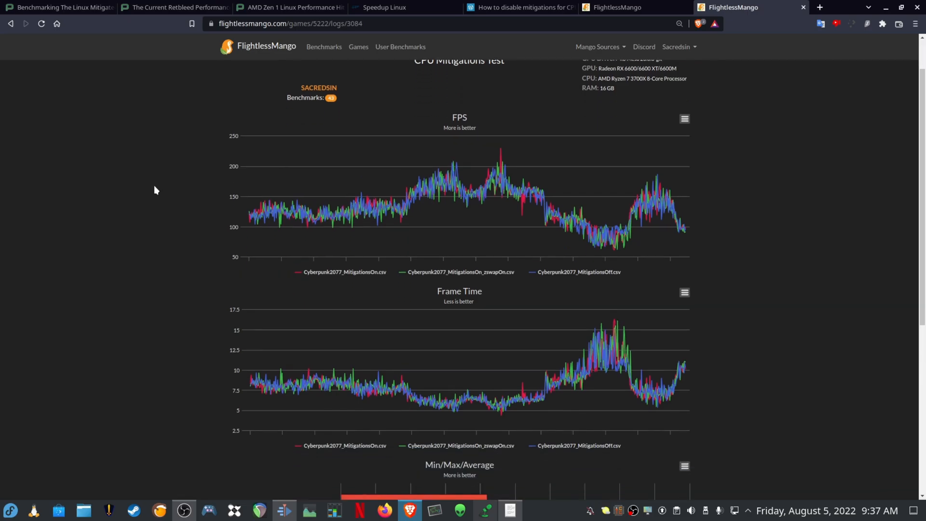
scroll(down, 3)
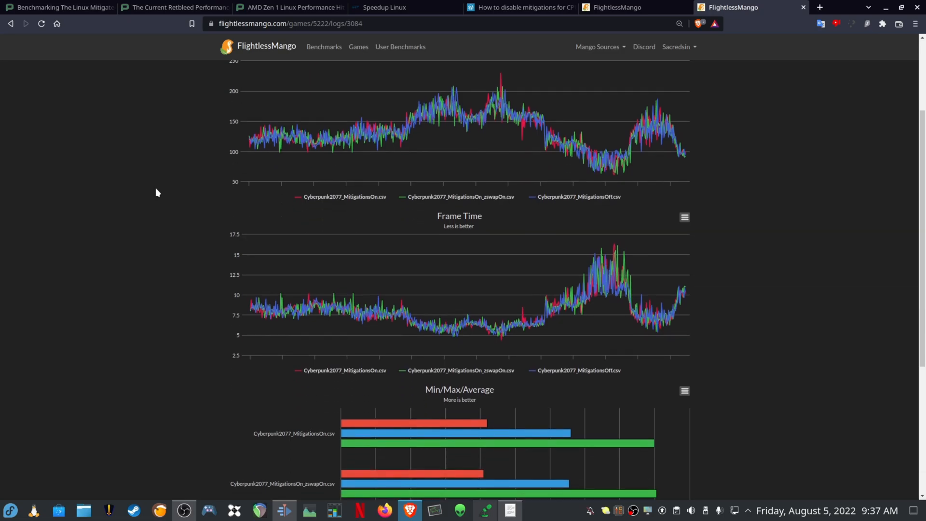
scroll(down, 3)
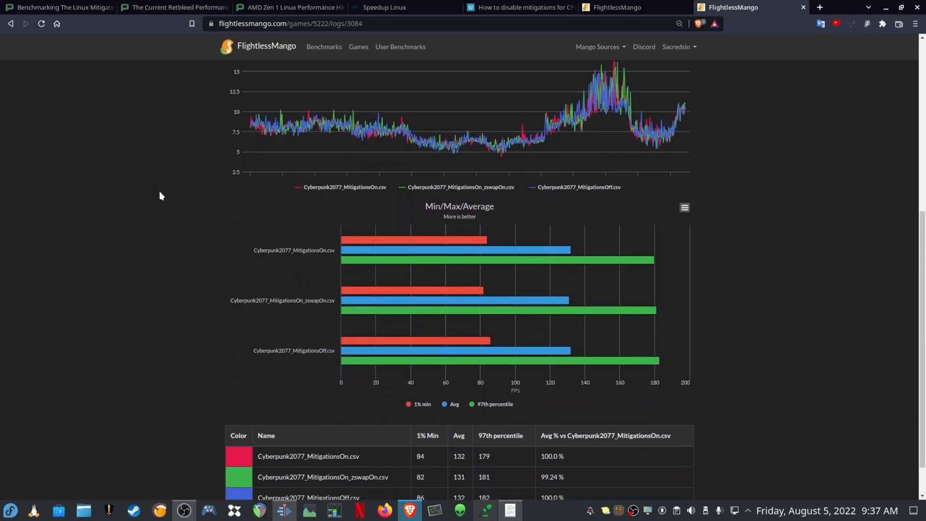
scroll(down, 3)
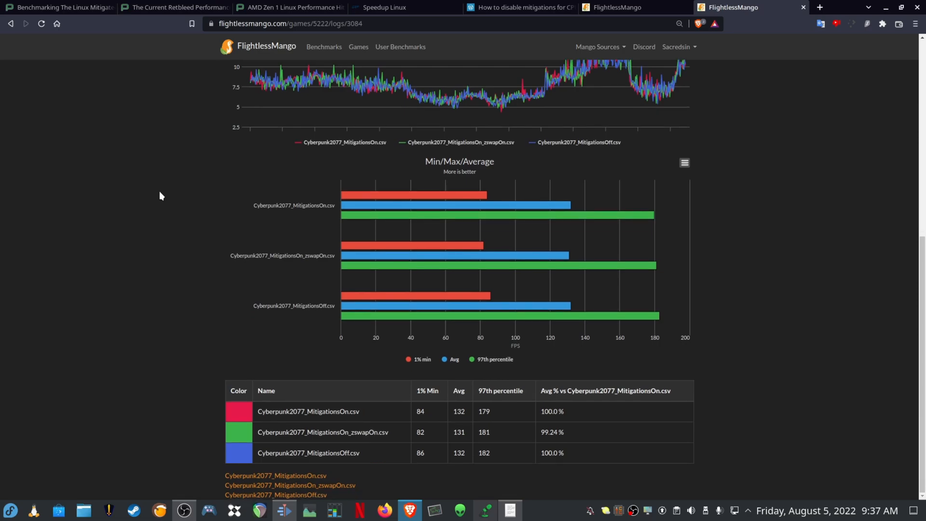